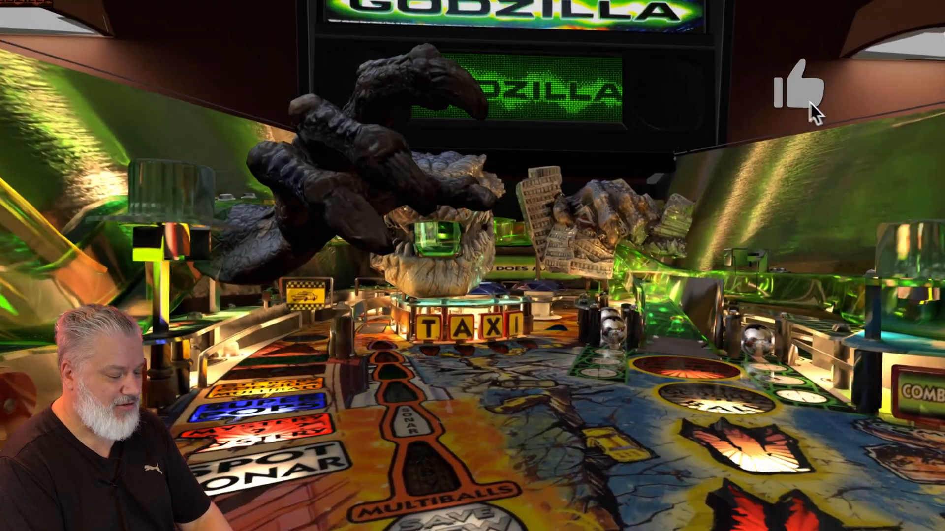
Step: Scroll the Baller Installer wiki page down to the 'What is and what isn't installed' components list
left_click(804, 91)
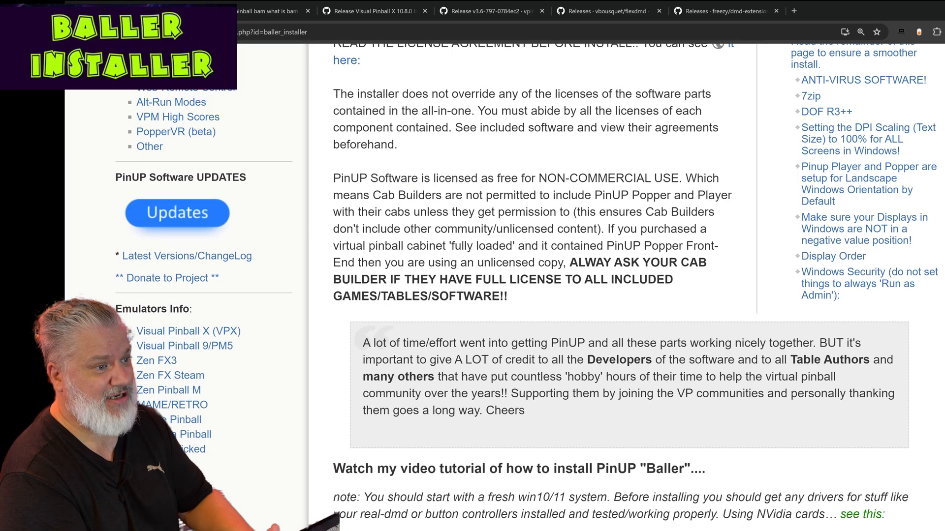
scroll("down", 3)
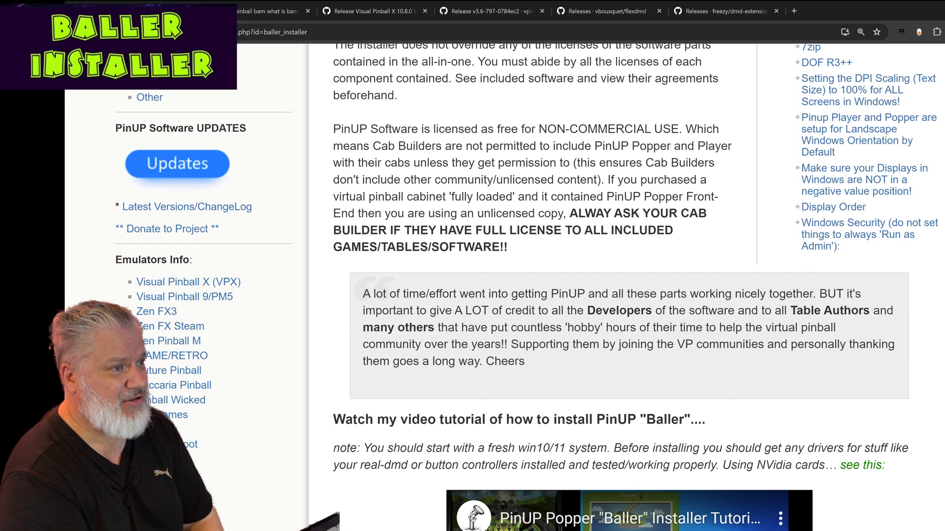
scroll("down", 3)
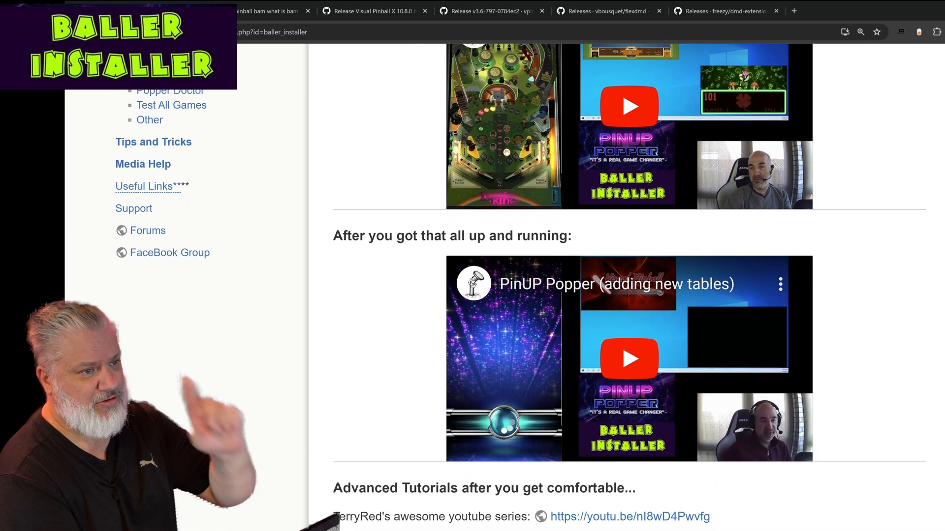
scroll("down", 3)
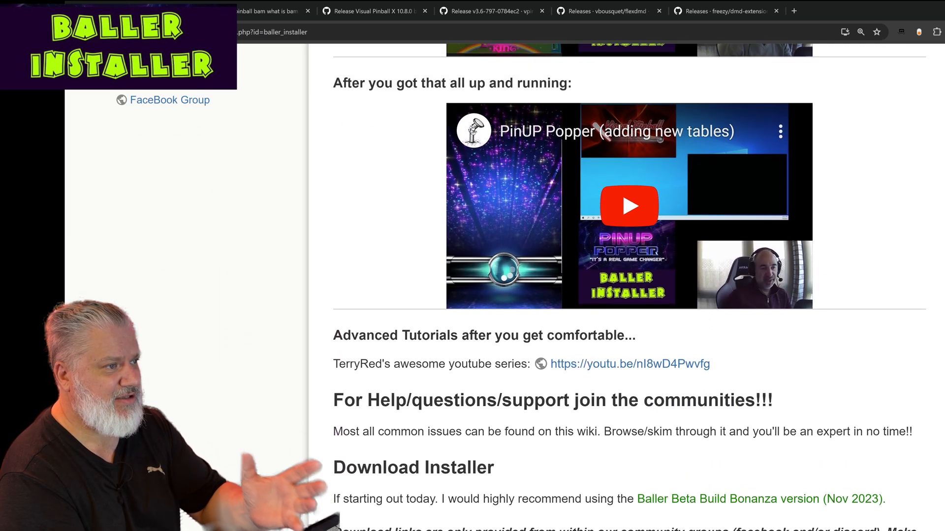
scroll("down", 3)
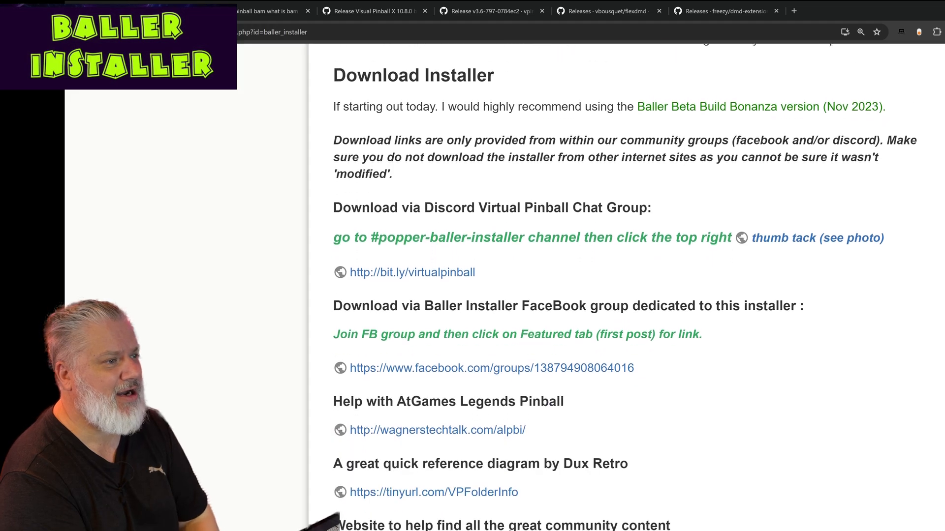
scroll("down", 3)
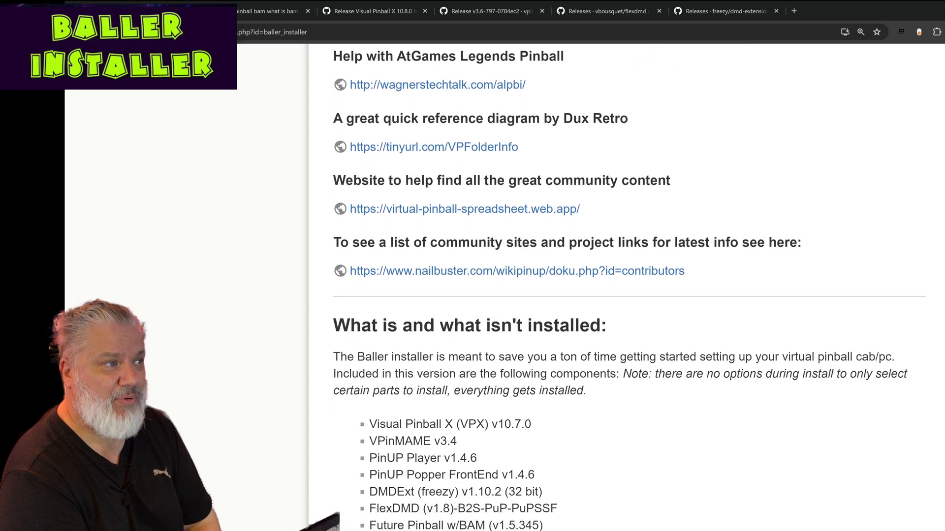
scroll("down", 3)
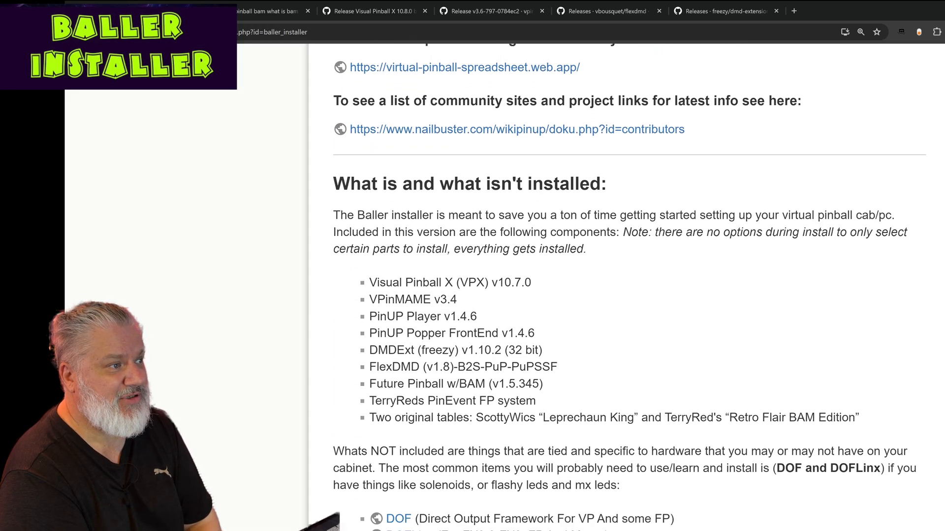
scroll("down", 3)
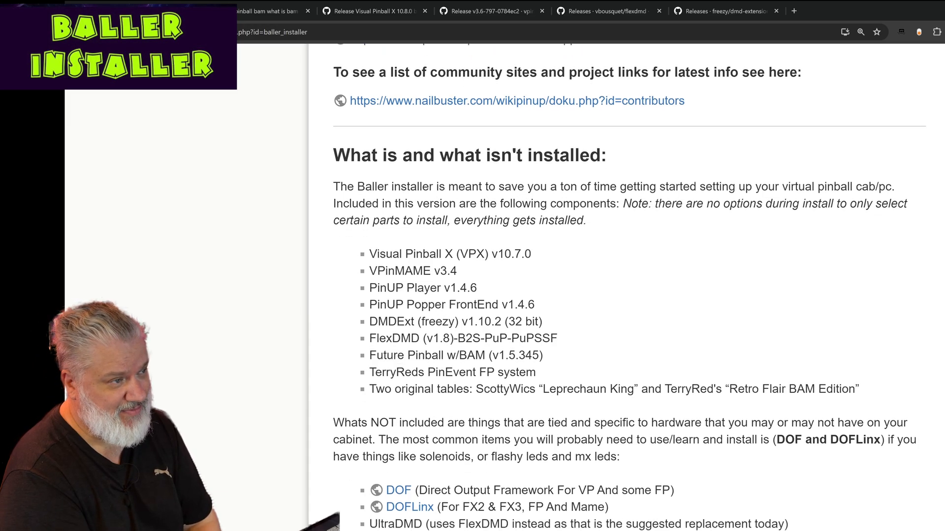
scroll("down", 3)
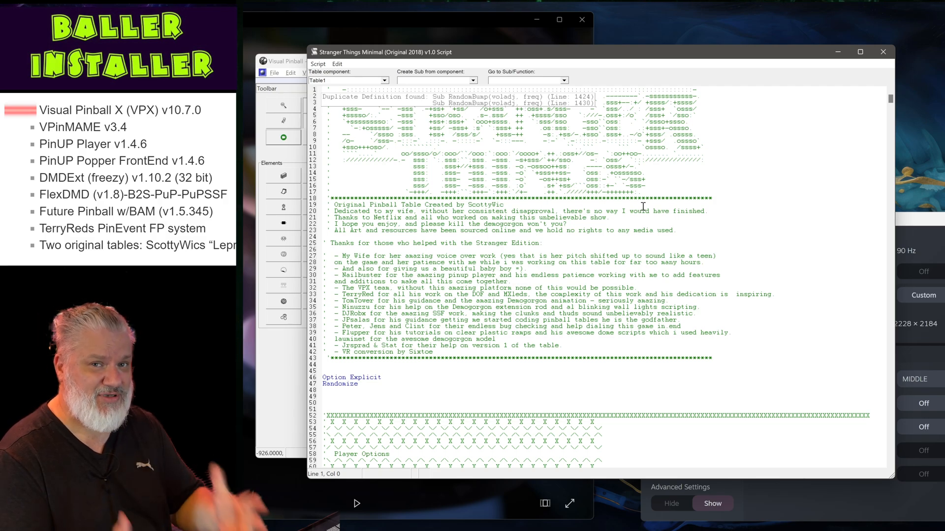
Step: Scroll the Stranger Things Minimal table script down to the Player Options block with music and callout volumes
scroll("down", 3)
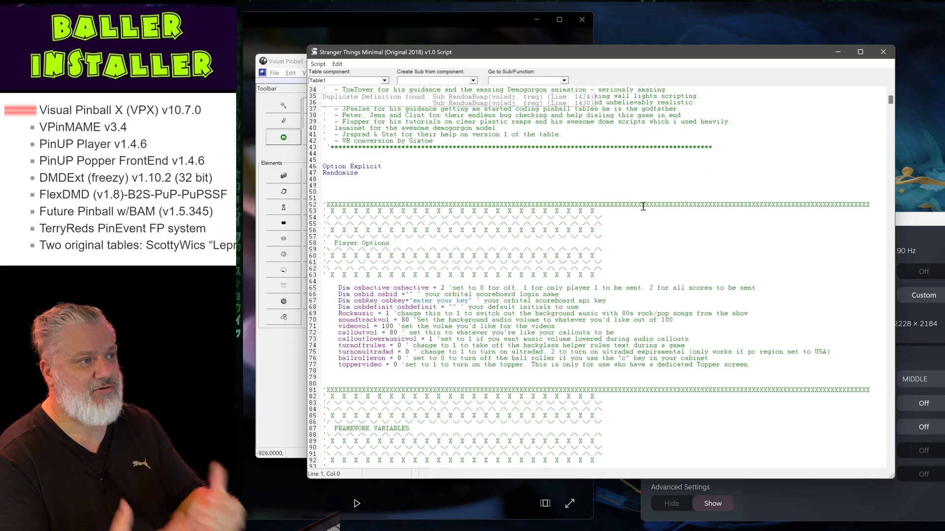
scroll("down", 3)
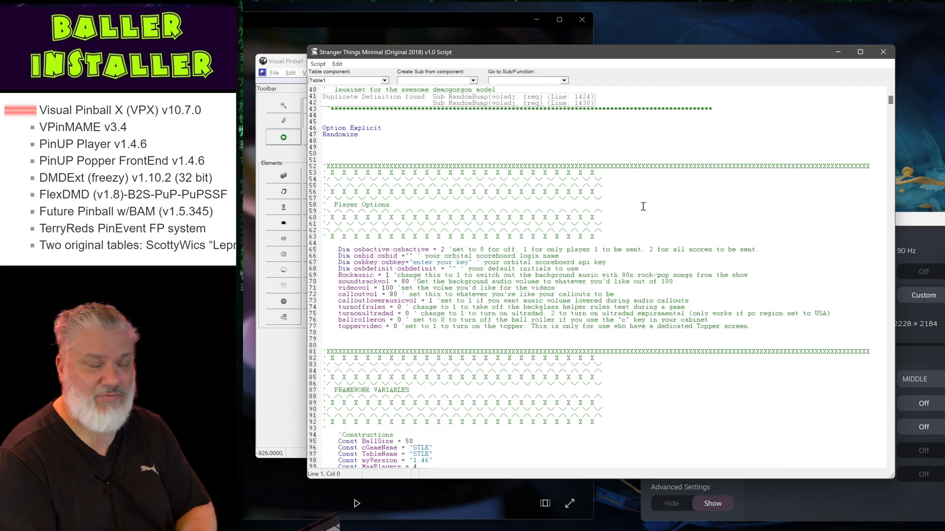